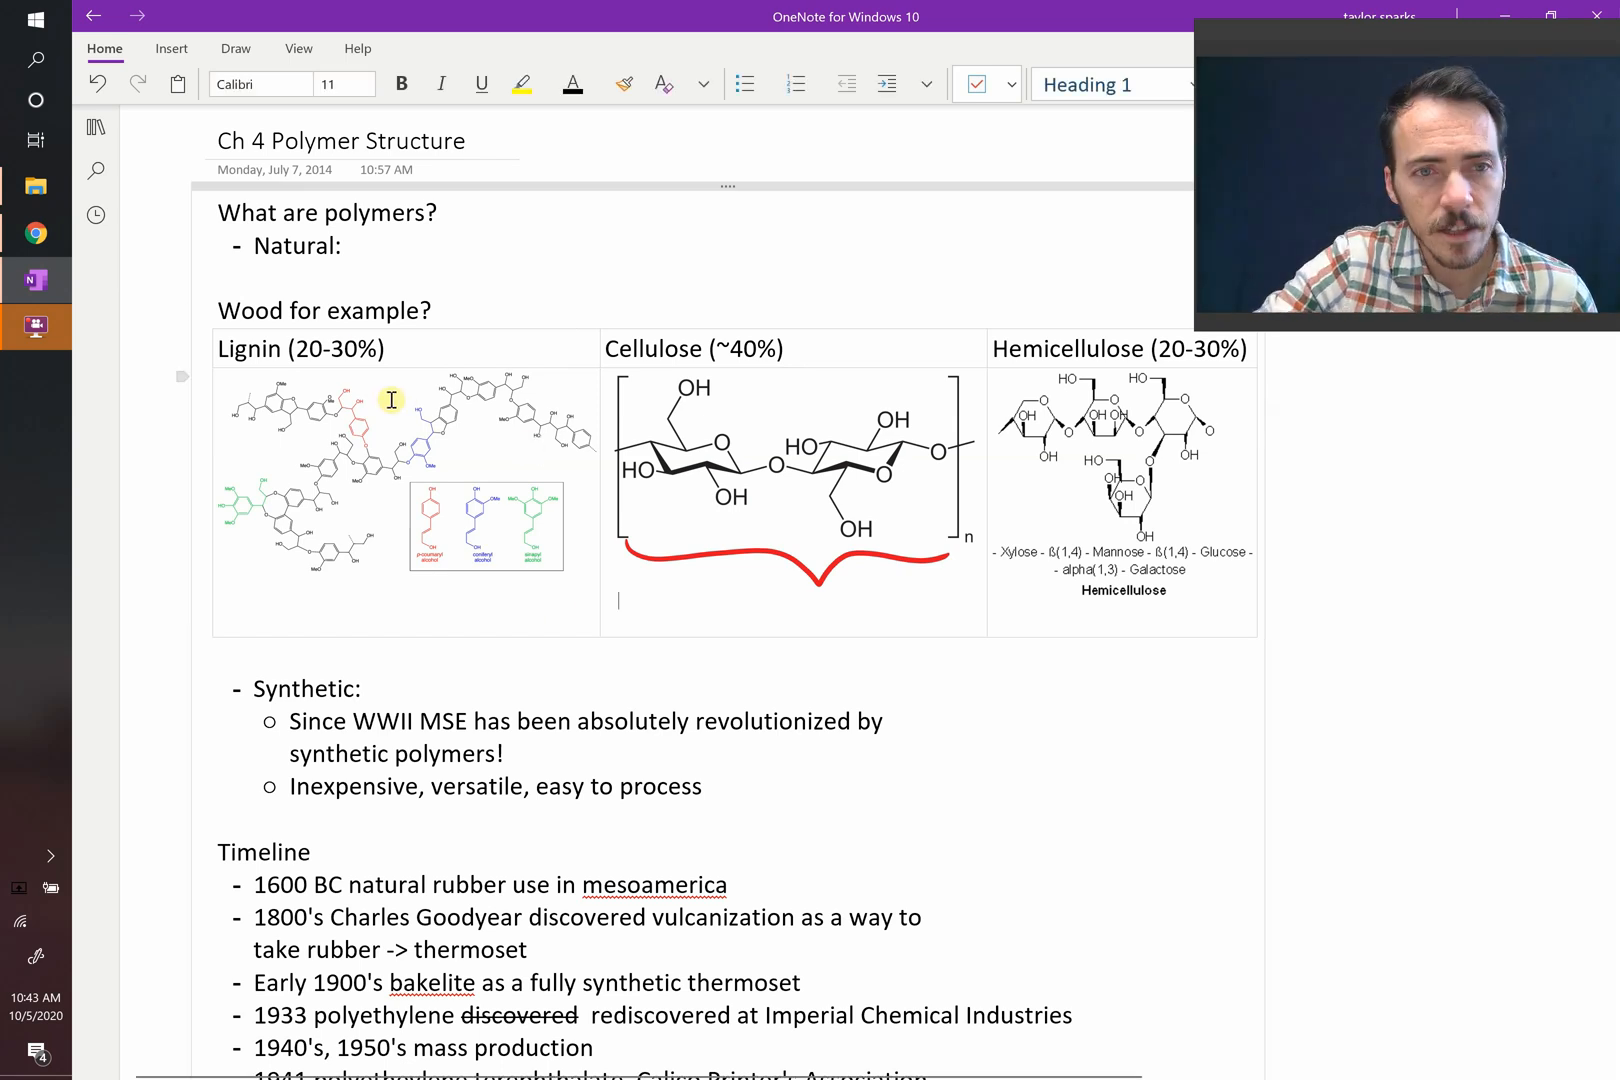
mouse_move(1020, 382)
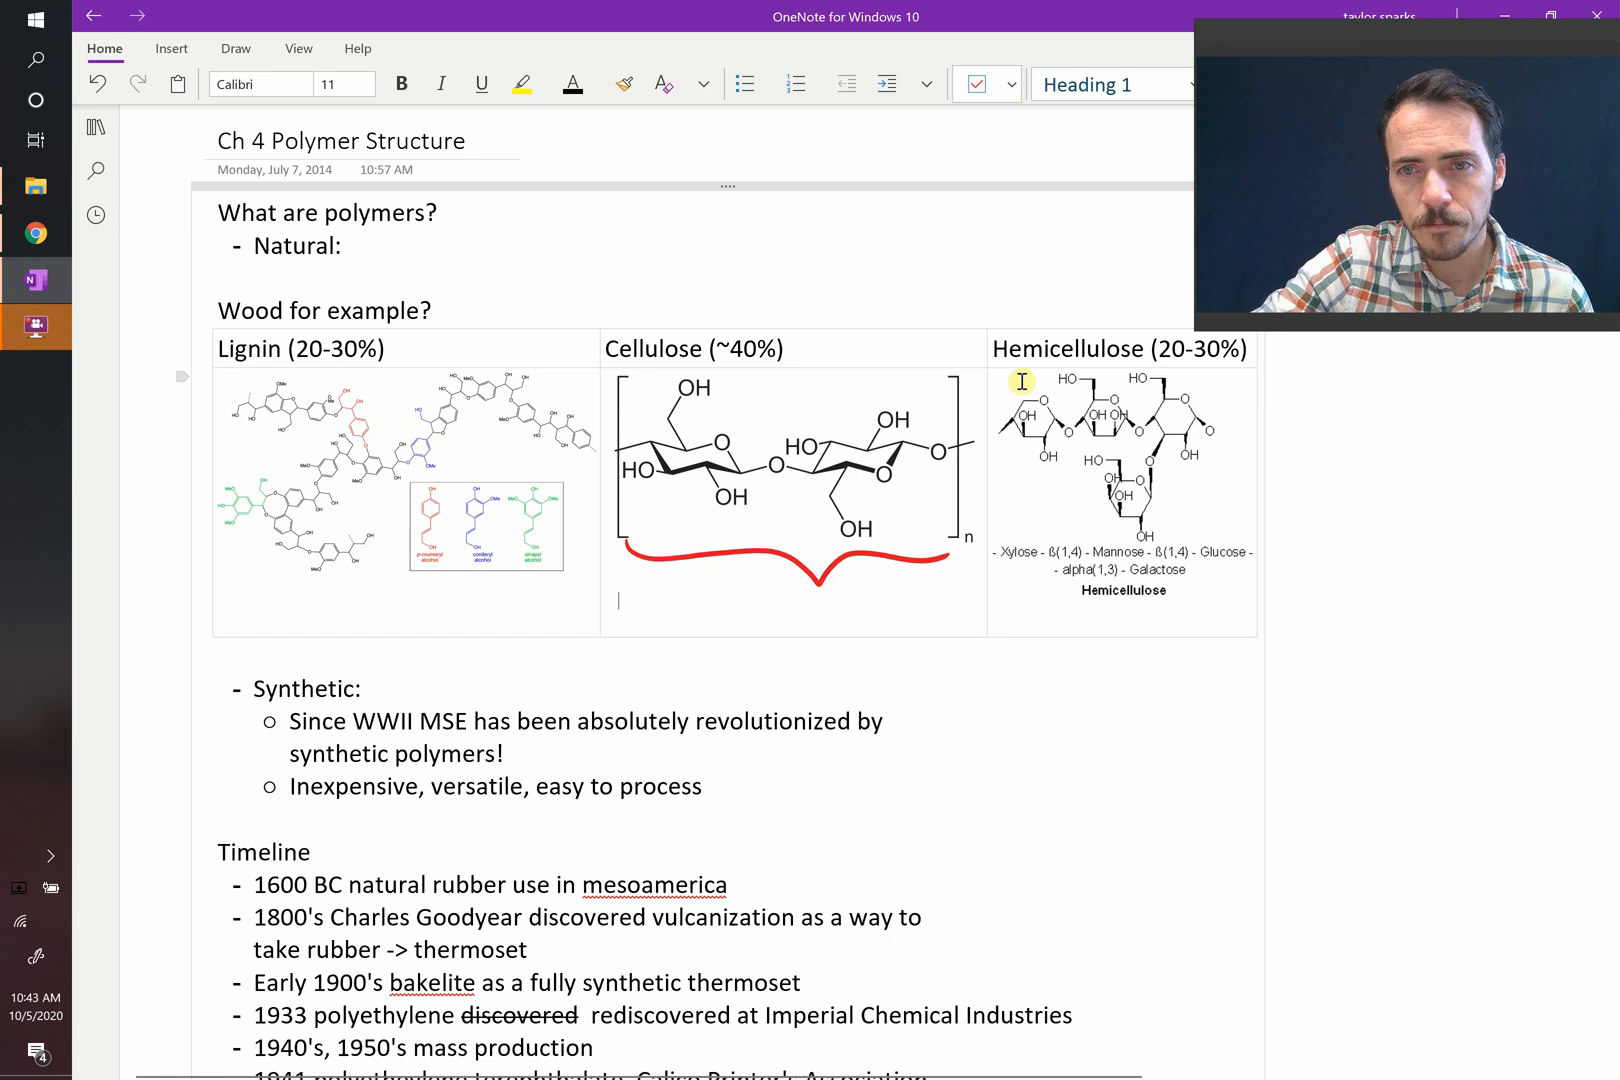
mouse_move(744, 274)
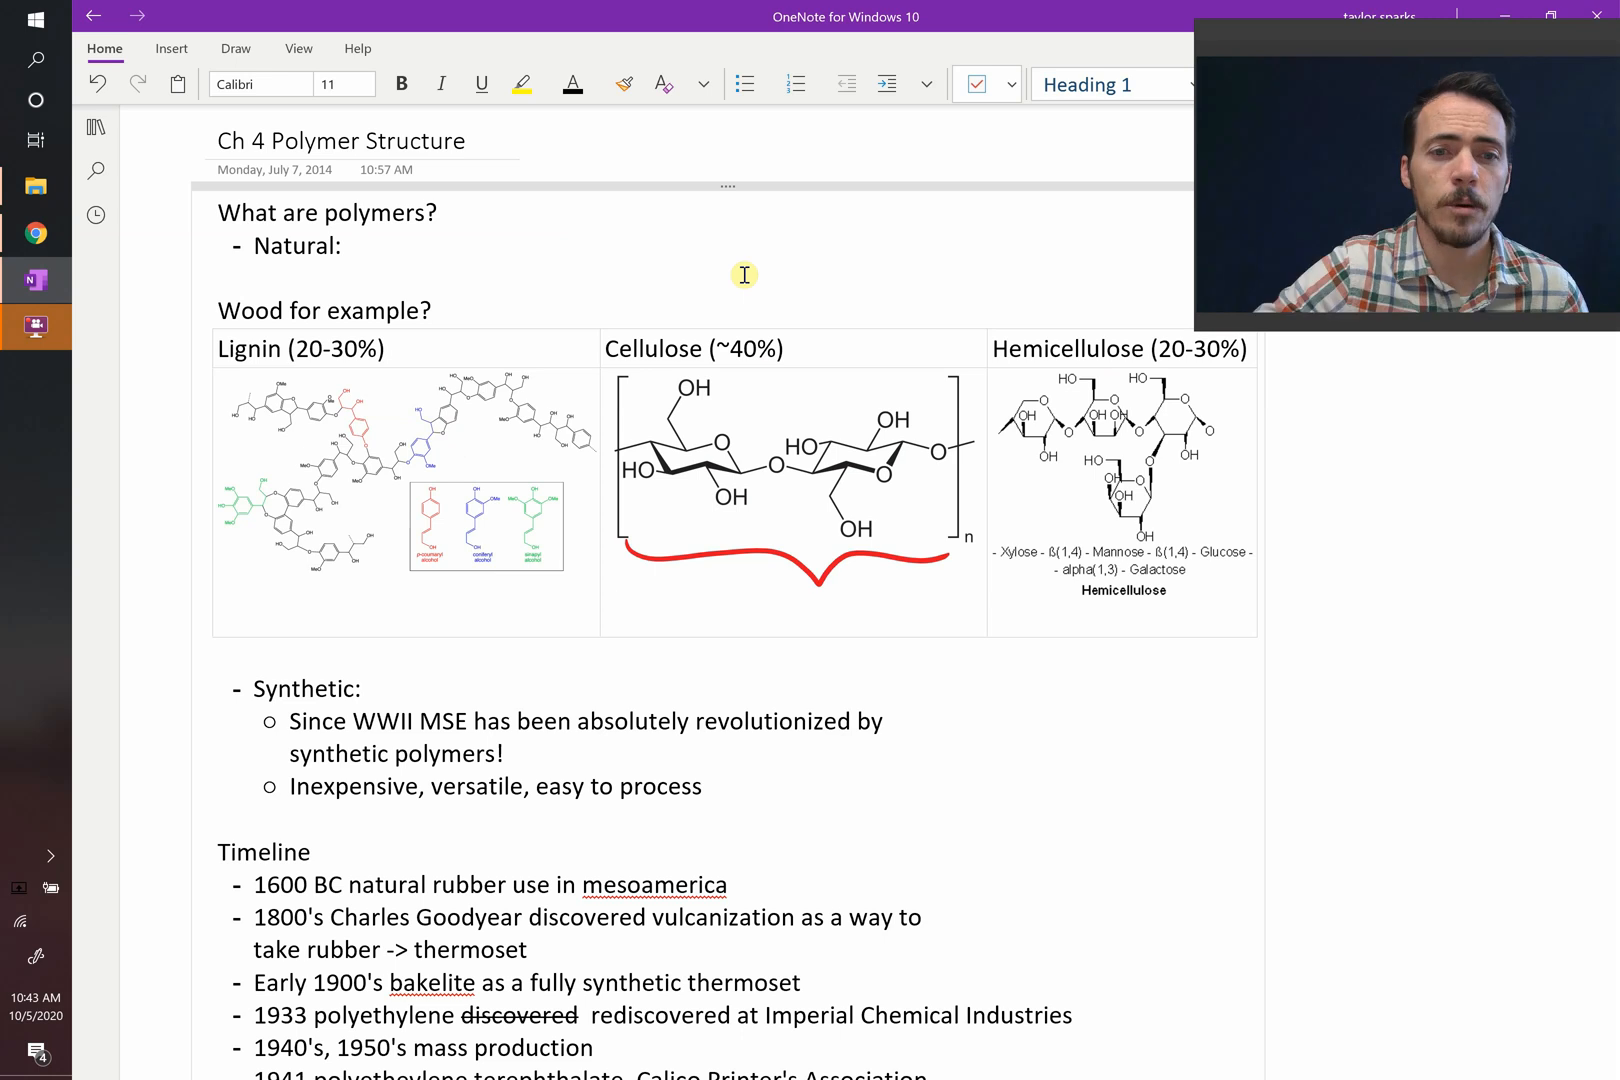
Scroll the Ch 4 Polymer Structure page to show the Synthetic section and polymer timeline through 1970s conductive polymers
click(618, 600)
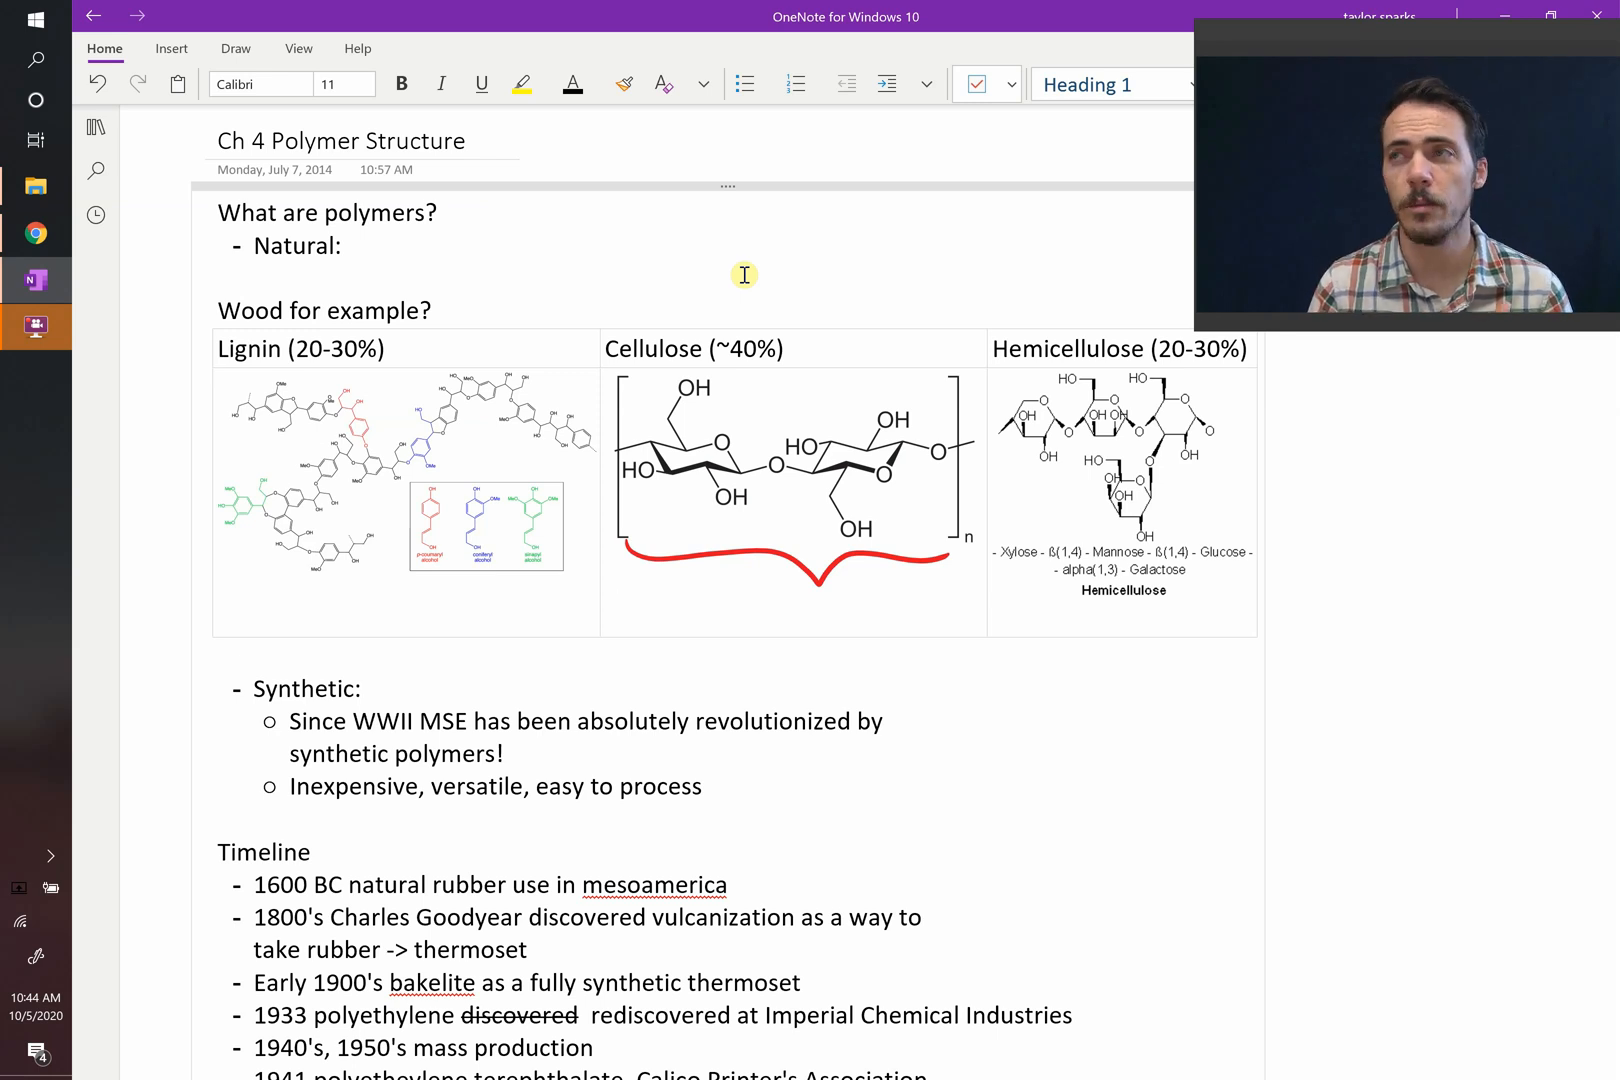
click(618, 600)
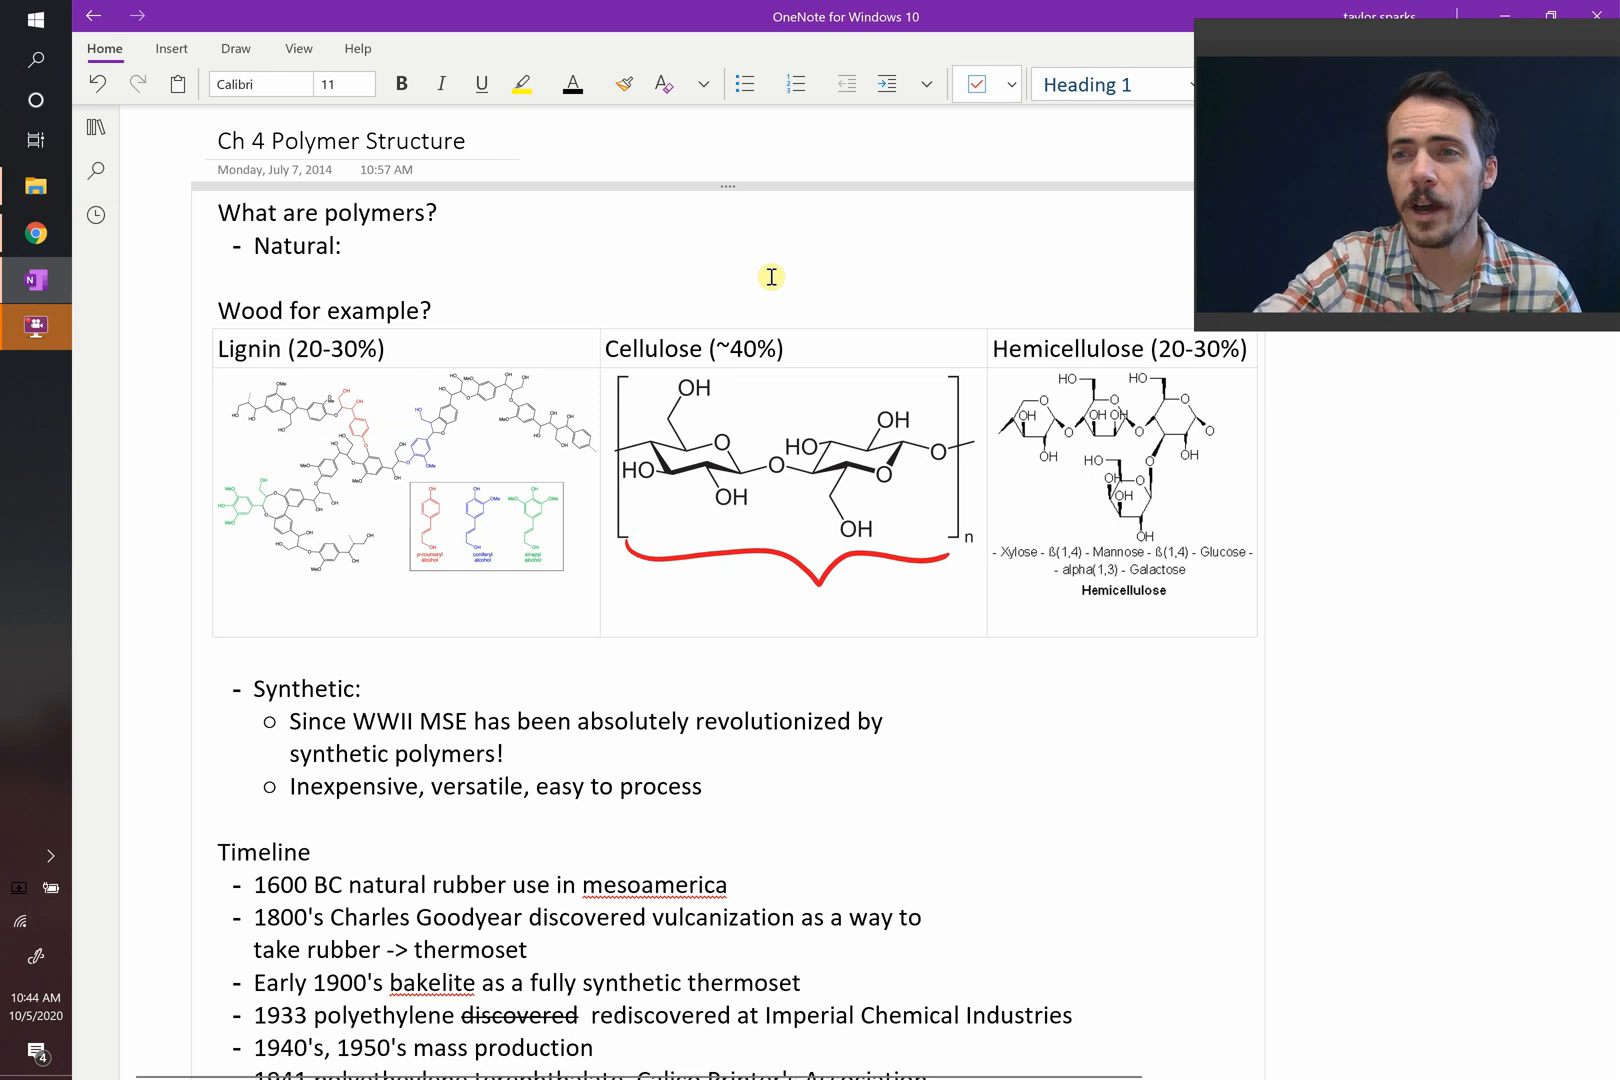
click(618, 600)
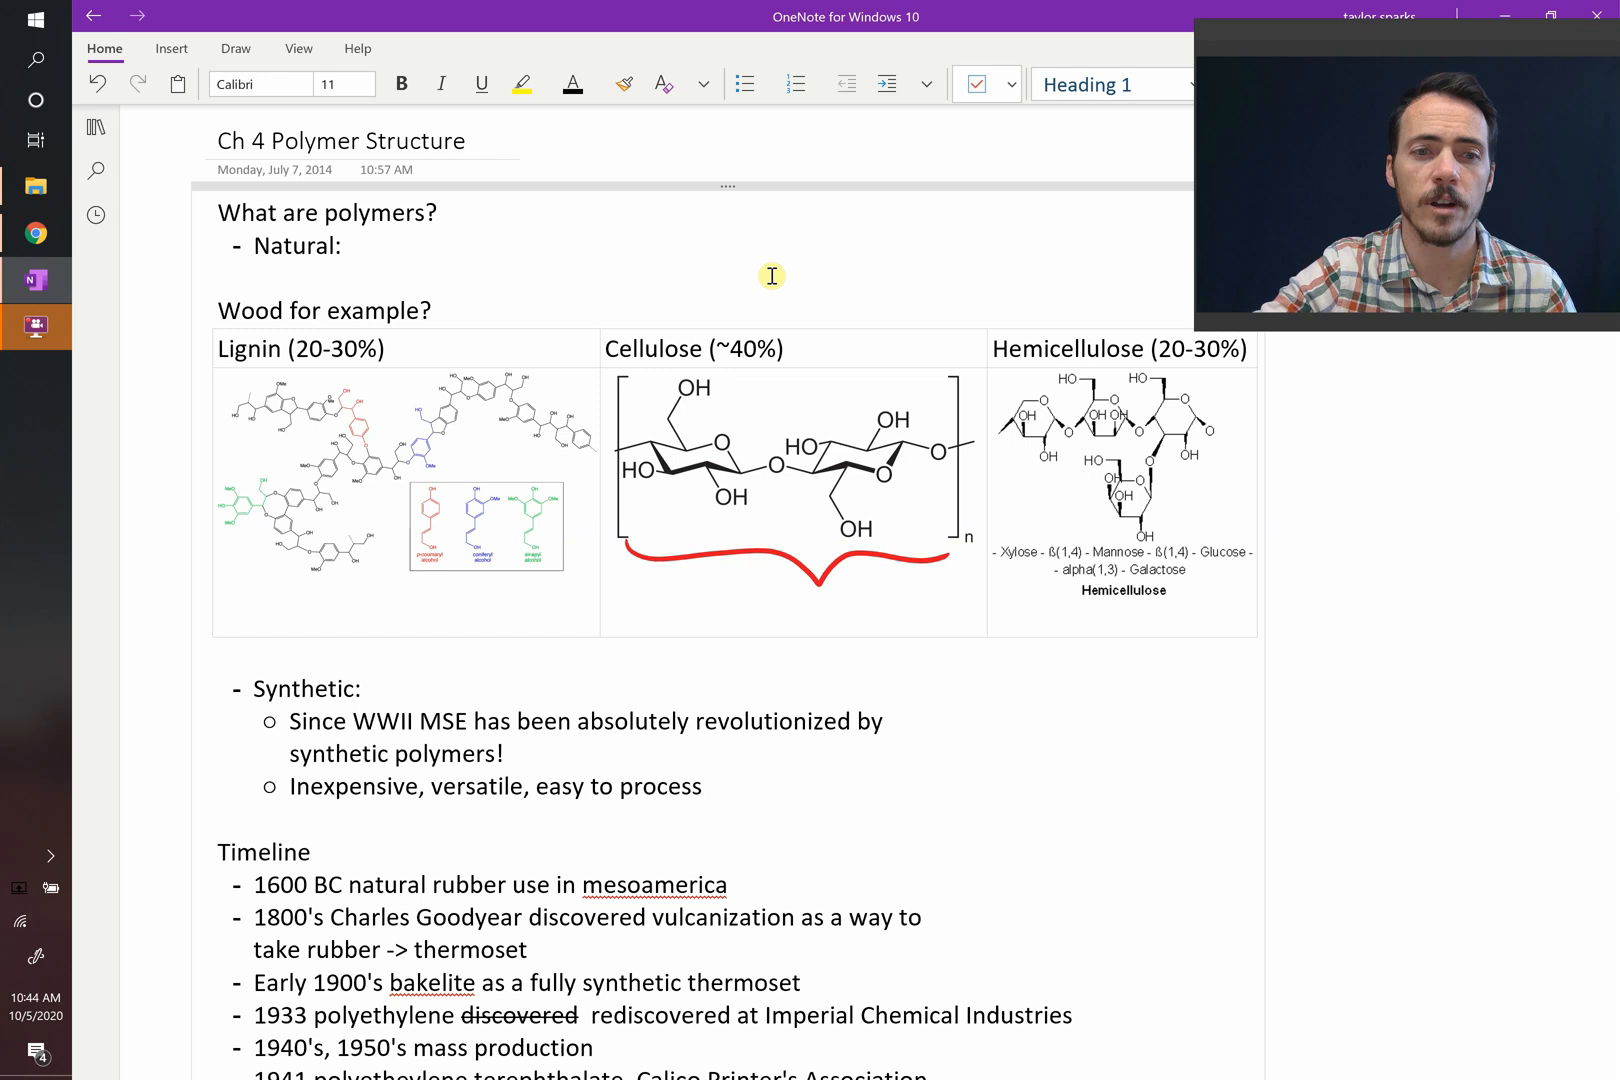
scroll(down, 3)
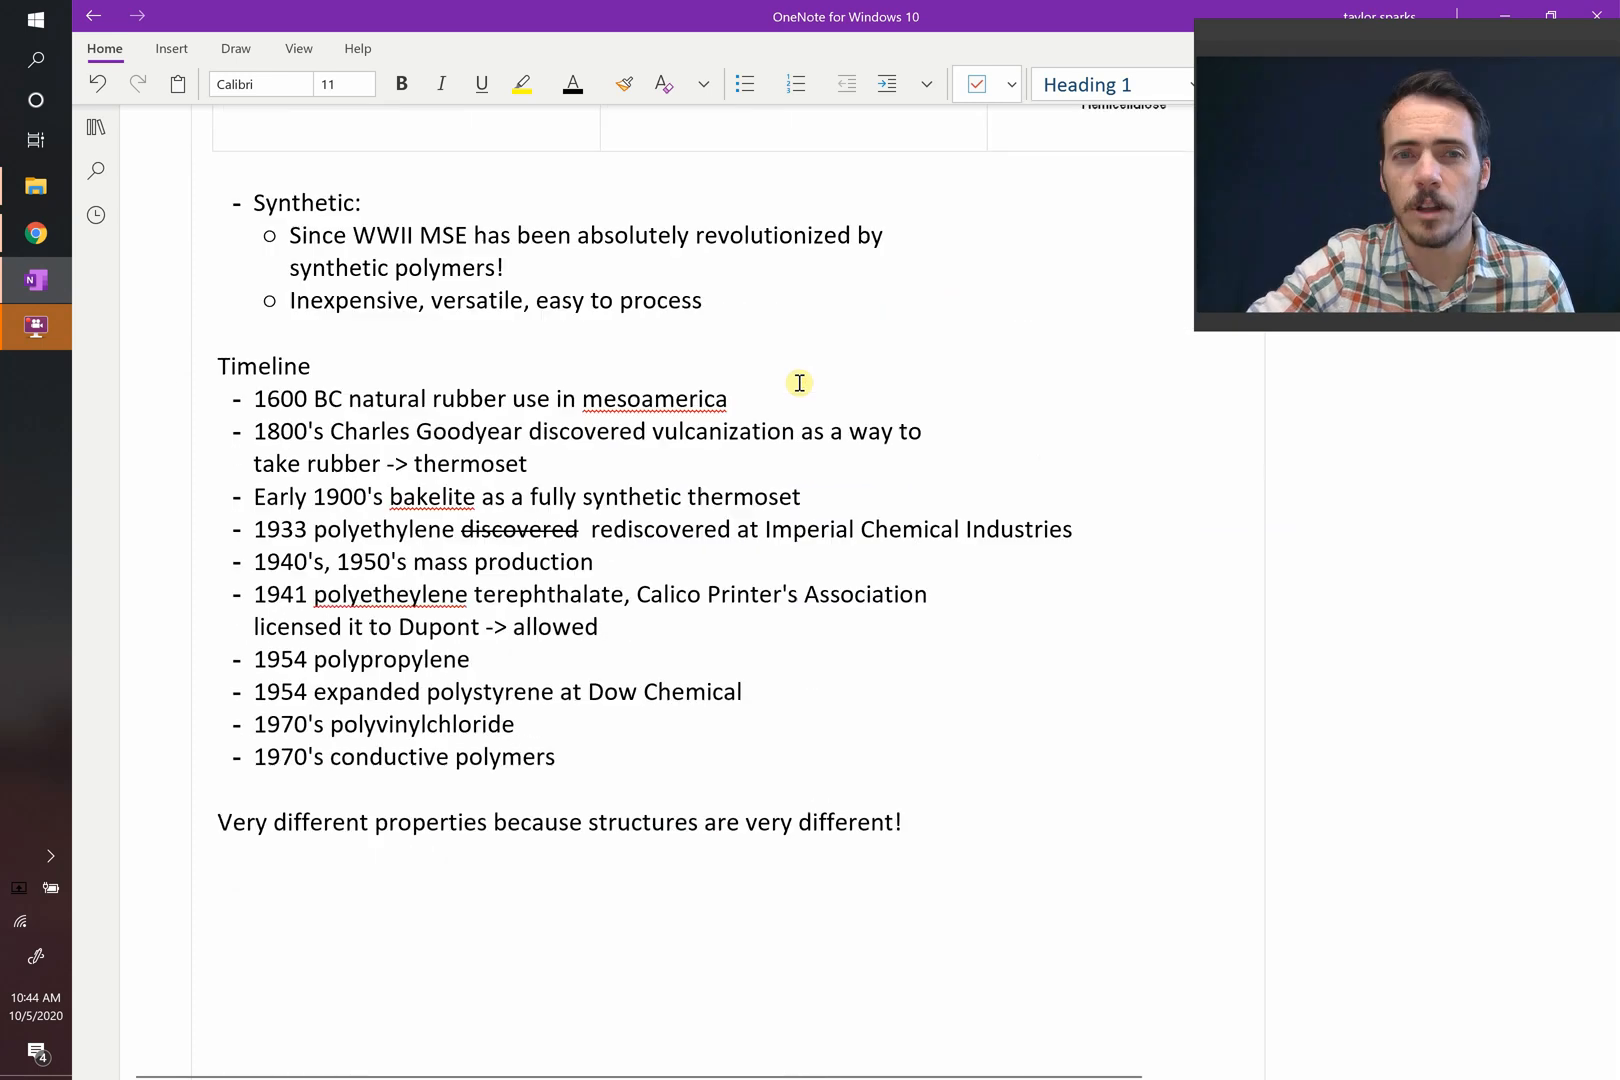